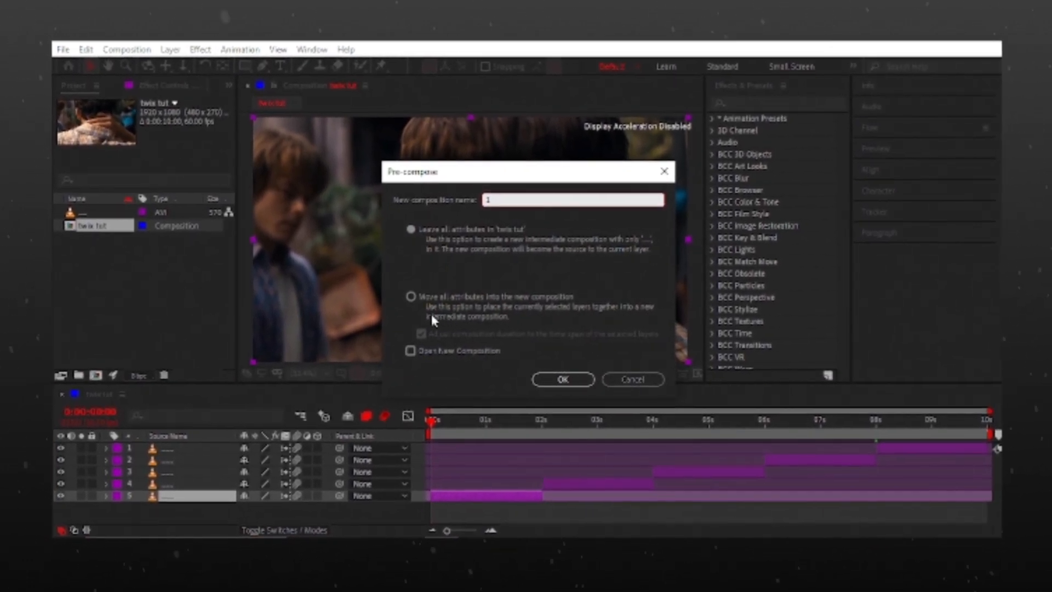
Pre-compose the remaining clip layers, moving all attributes into each new numbered composition
{"action": "left_click", "coordinate": [412, 296]}
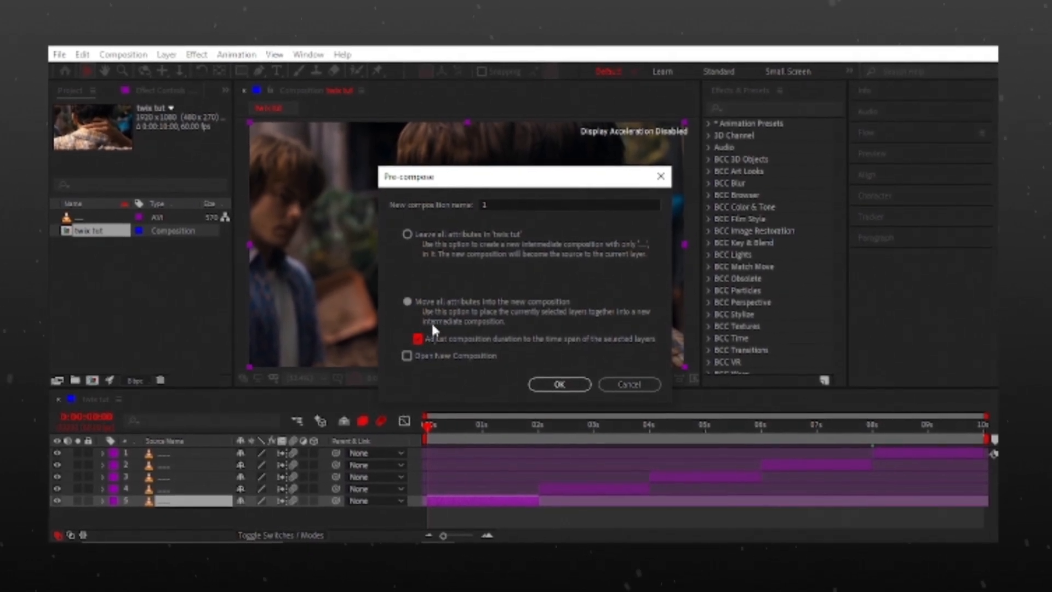
{"action": "left_click", "coordinate": [560, 385]}
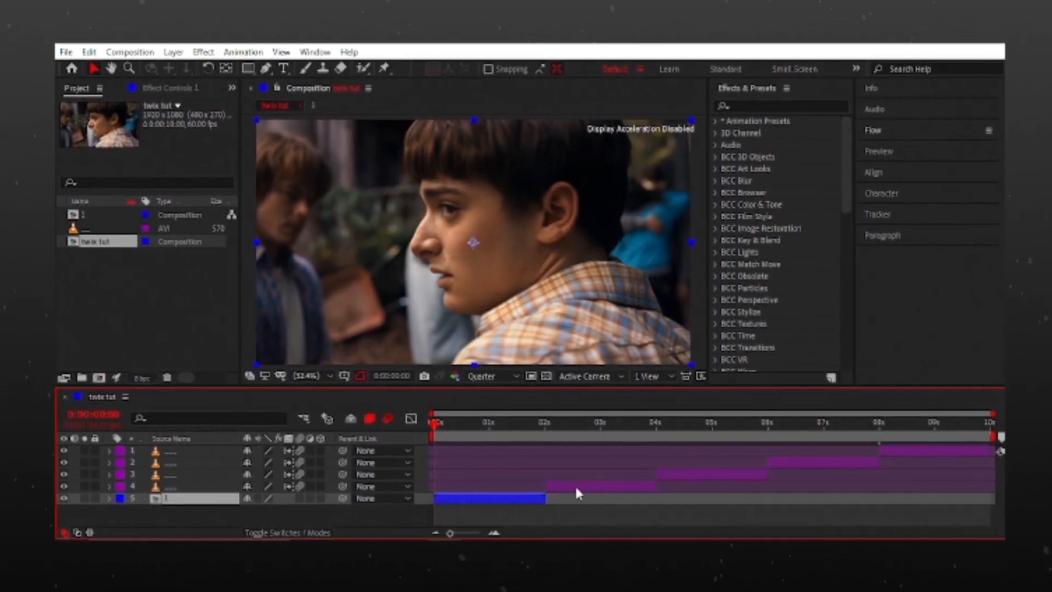
{"action": "key", "text": "ctrl+shift+c"}
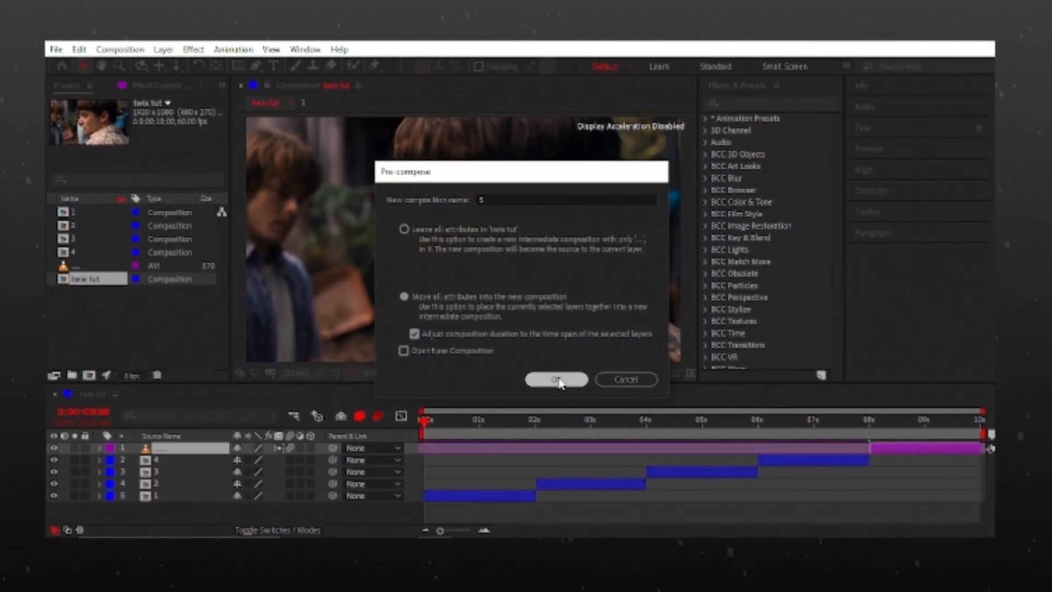
{"action": "left_click", "coordinate": [556, 379]}
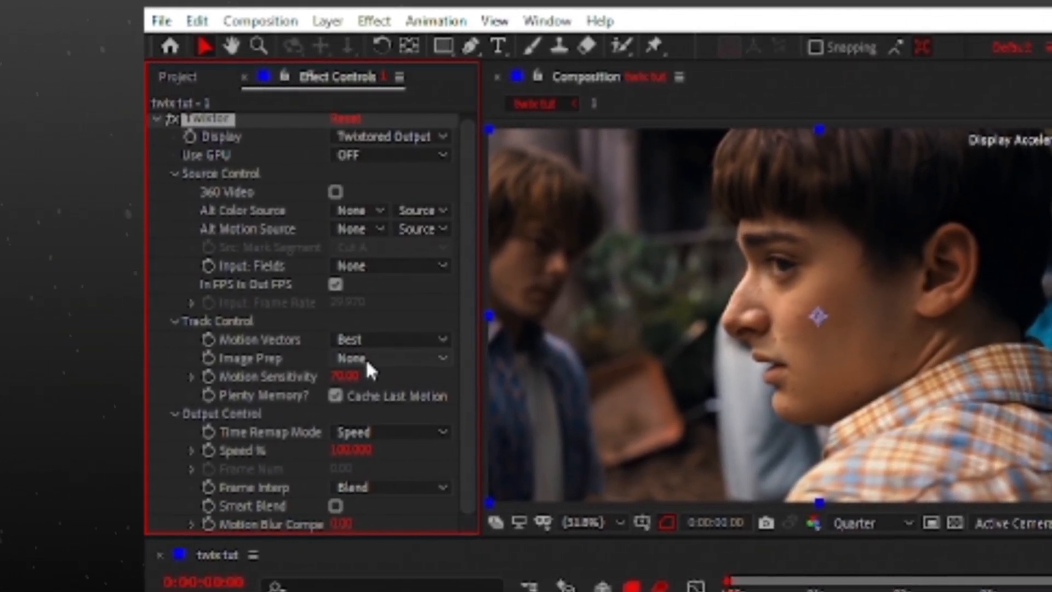
Set Twixtor Image Prep to Contrast/Edge Enhance and Frame Interp to Motion Weighted Blend
{"action": "left_click", "coordinate": [391, 357]}
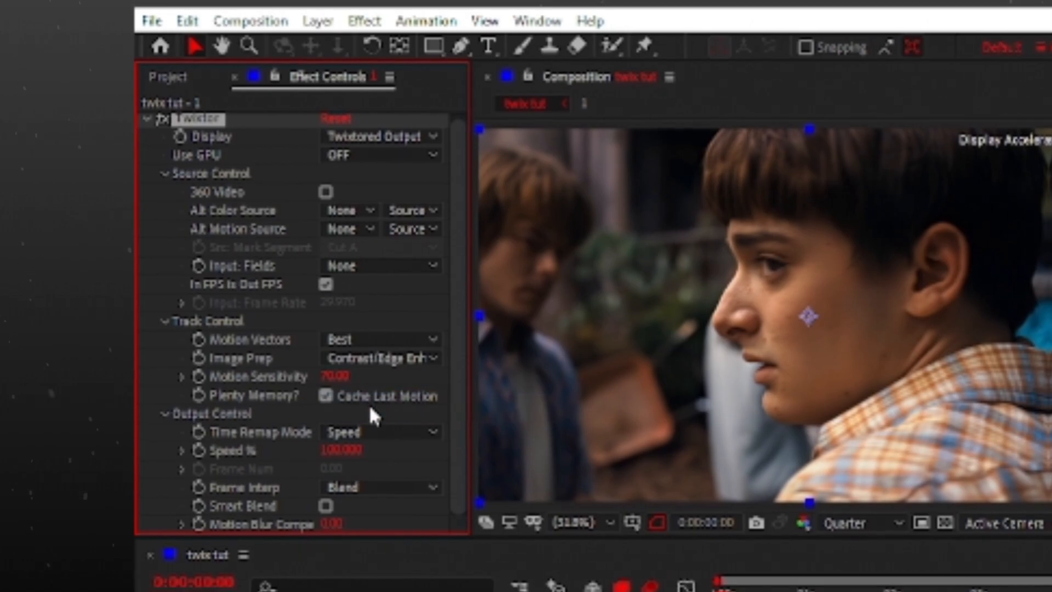
{"action": "left_click", "coordinate": [379, 482]}
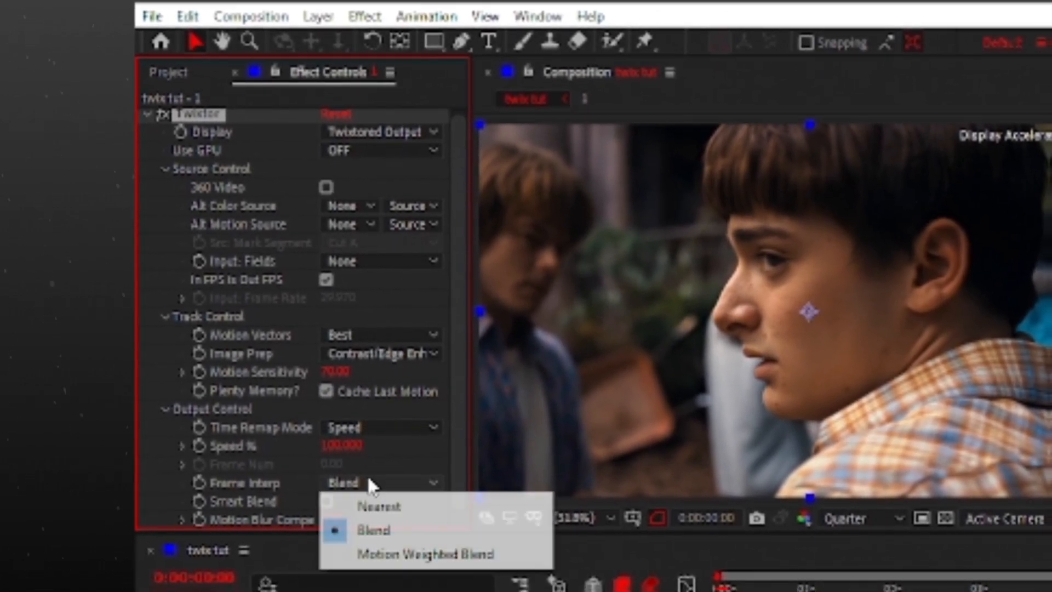
{"action": "left_click", "coordinate": [430, 553]}
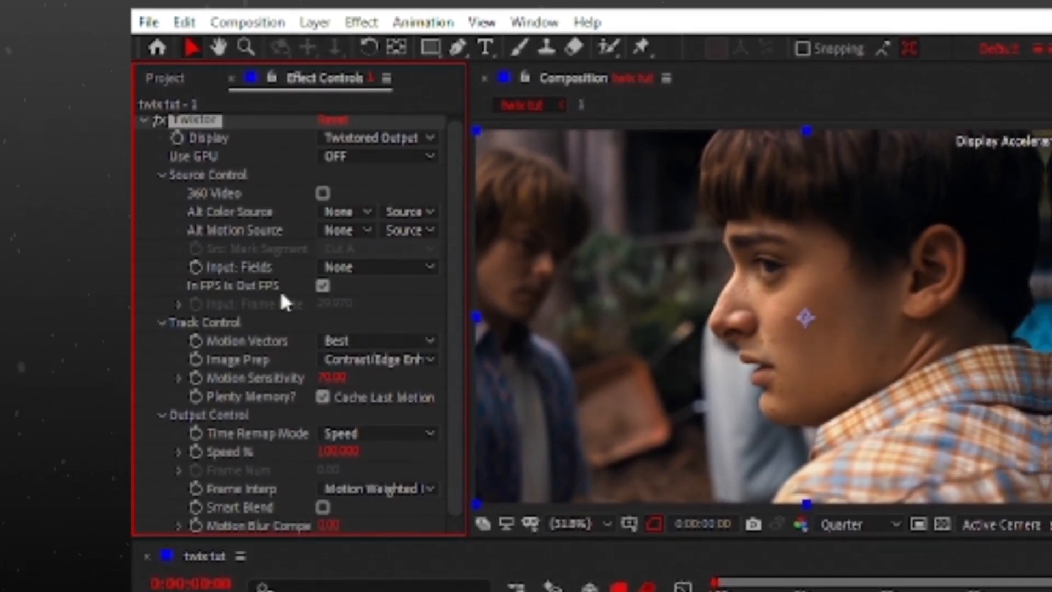
{"action": "left_click", "coordinate": [322, 285]}
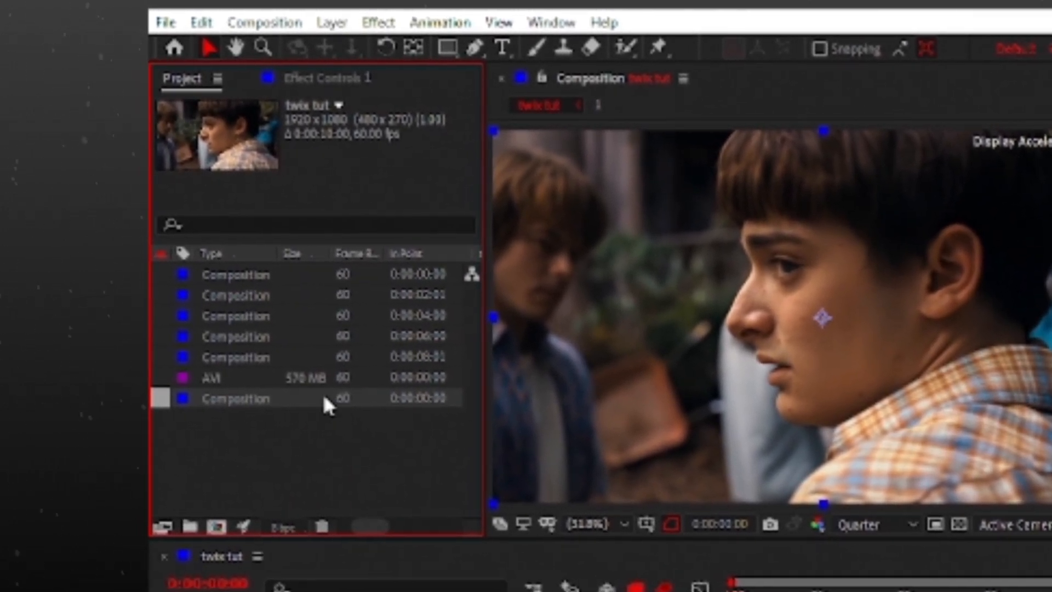
Turn off Twixtor's 'In FPS is Out FPS' and enter the clip's input frame rate
{"action": "left_click", "coordinate": [215, 375]}
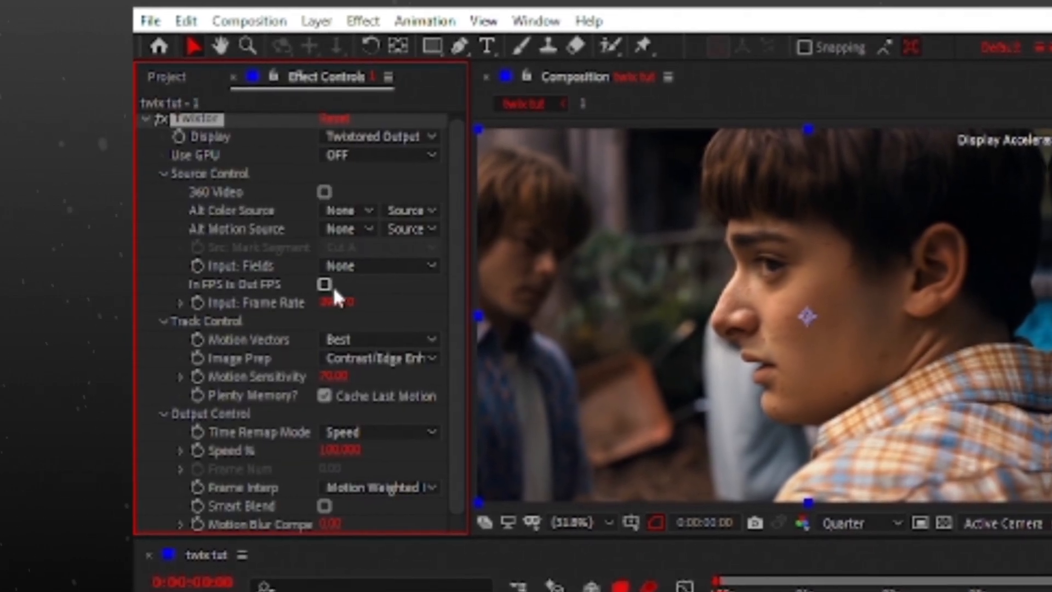
{"action": "left_click", "coordinate": [345, 302]}
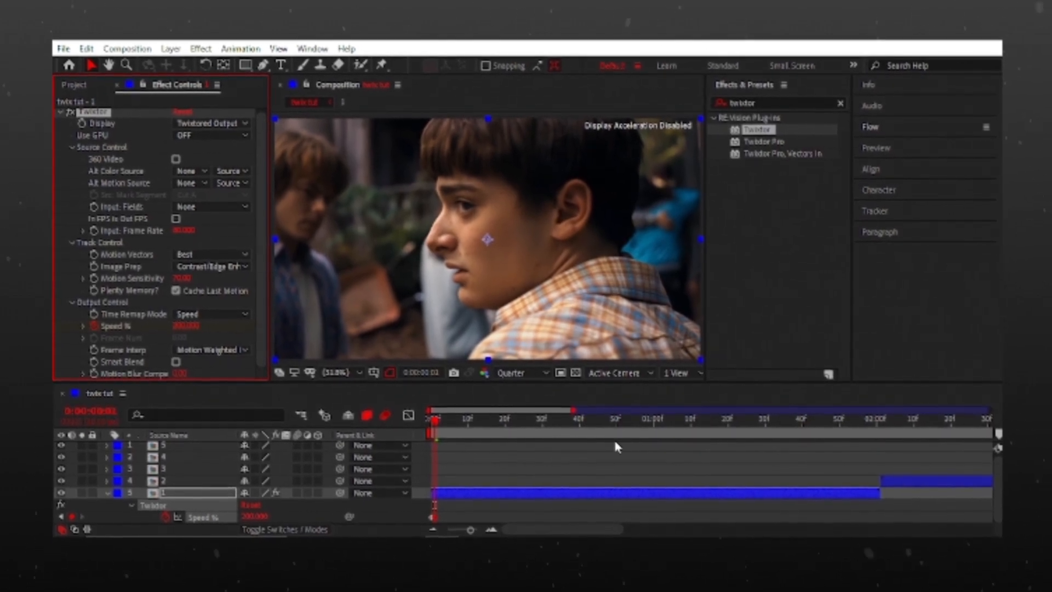
Move the playhead about one second into the first clip, past its initial Speed keyframe
{"action": "left_click", "coordinate": [650, 423]}
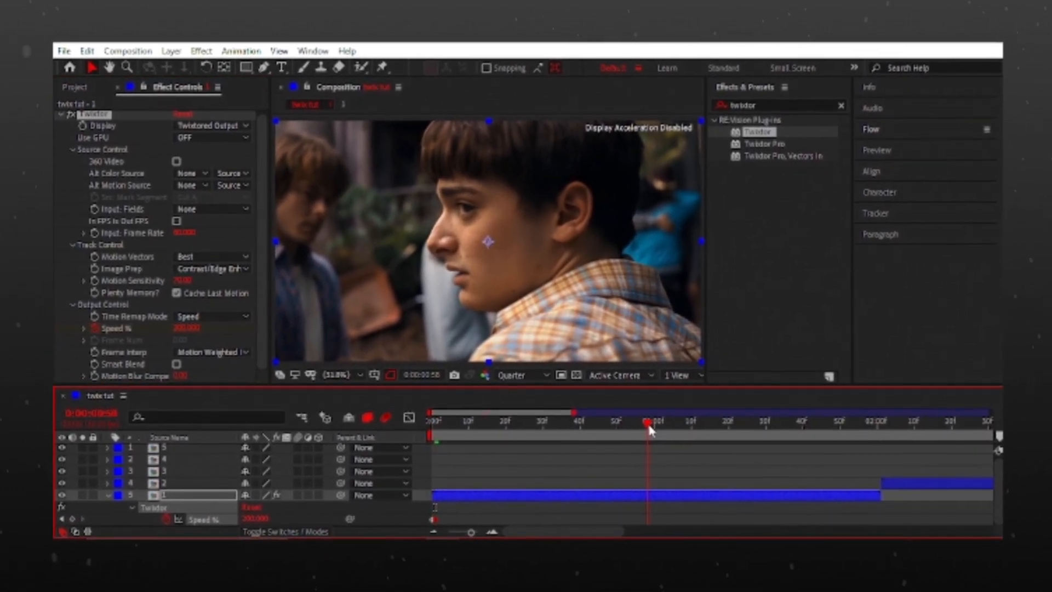